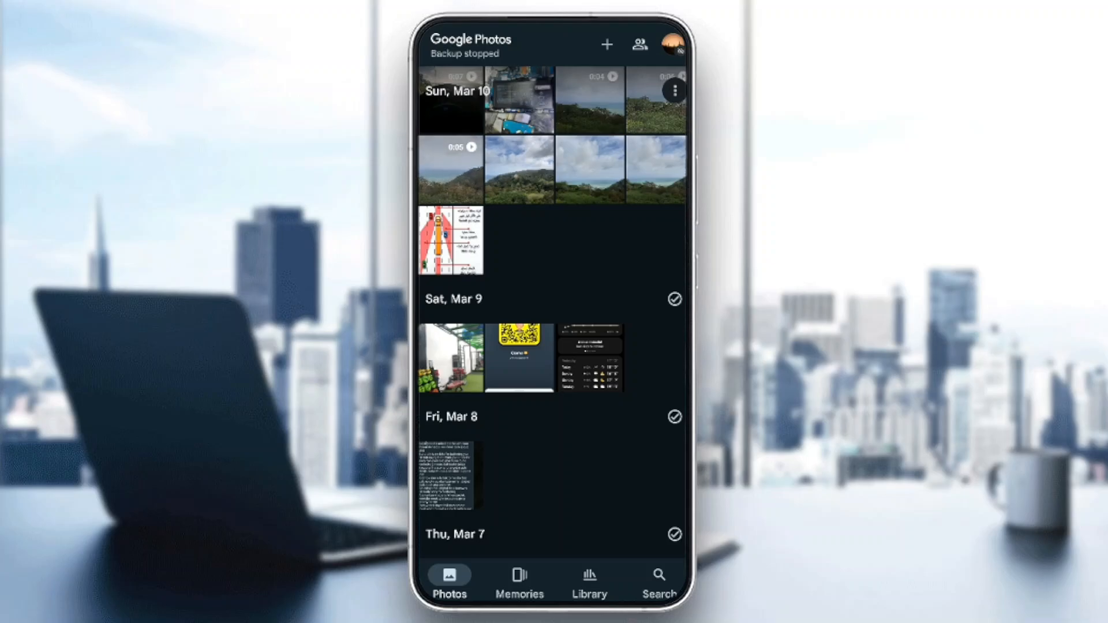
Open the profile menu at top right to reach Photos settings
{"action": "left_click", "coordinate": [672, 44]}
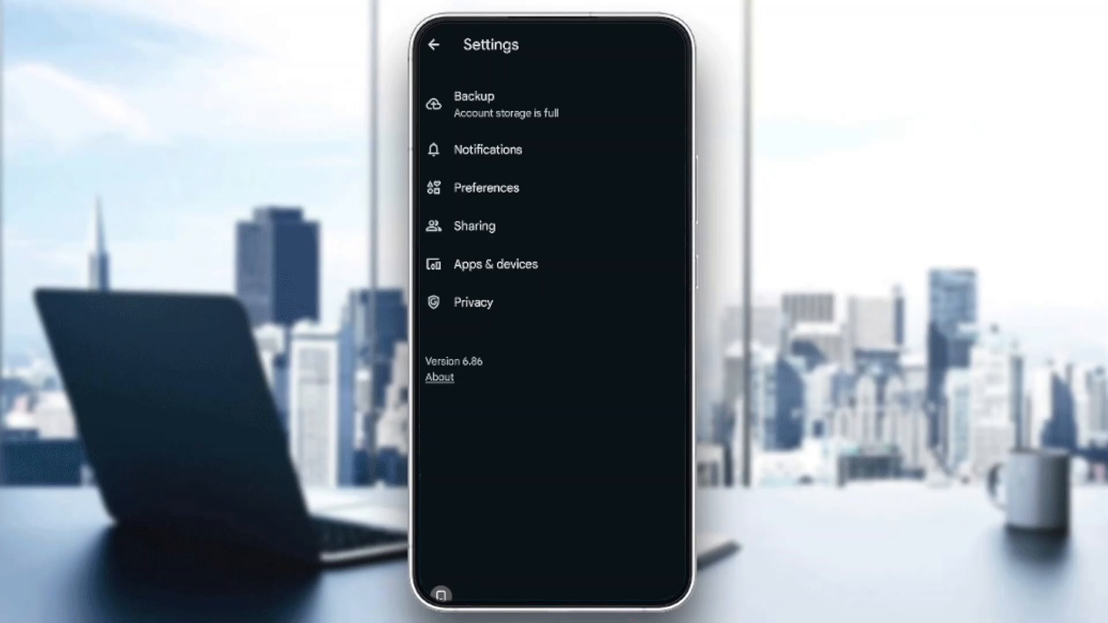
Choose Sharing in the Google Photos settings list
{"action": "left_click", "coordinate": [474, 227]}
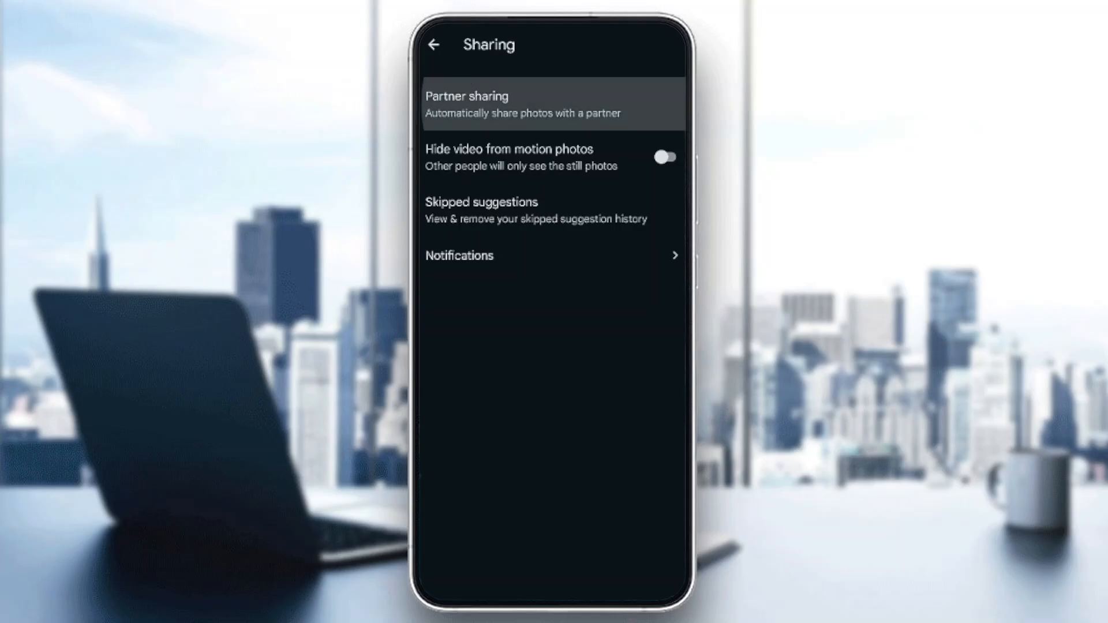
Begin partner sharing setup, defaulting to all photos from all time
{"action": "left_click", "coordinate": [467, 104]}
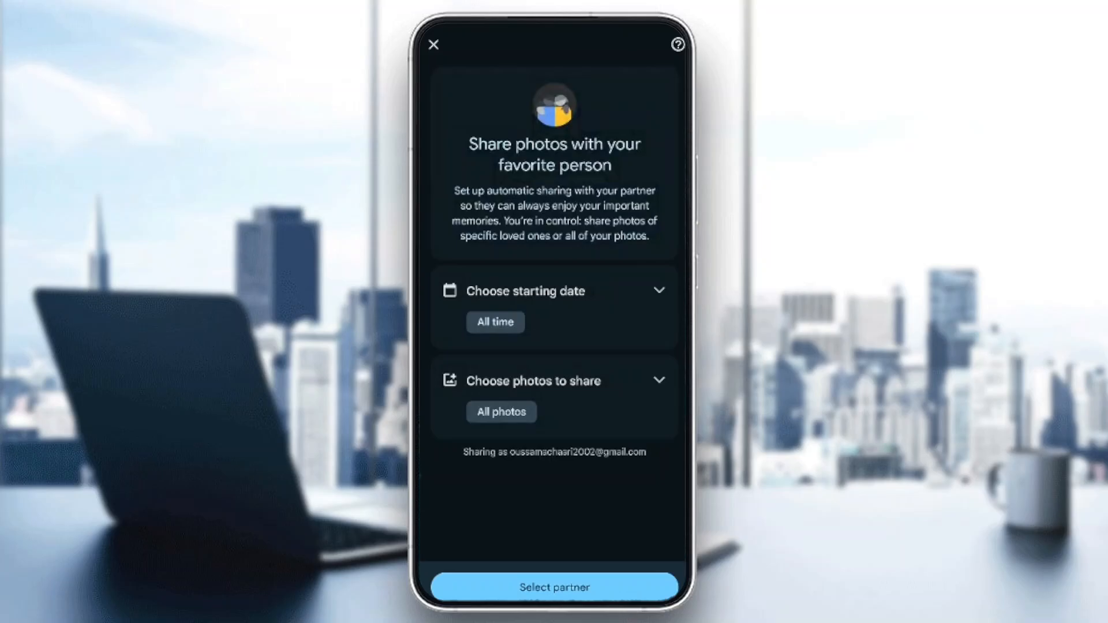
{"action": "left_click", "coordinate": [555, 588]}
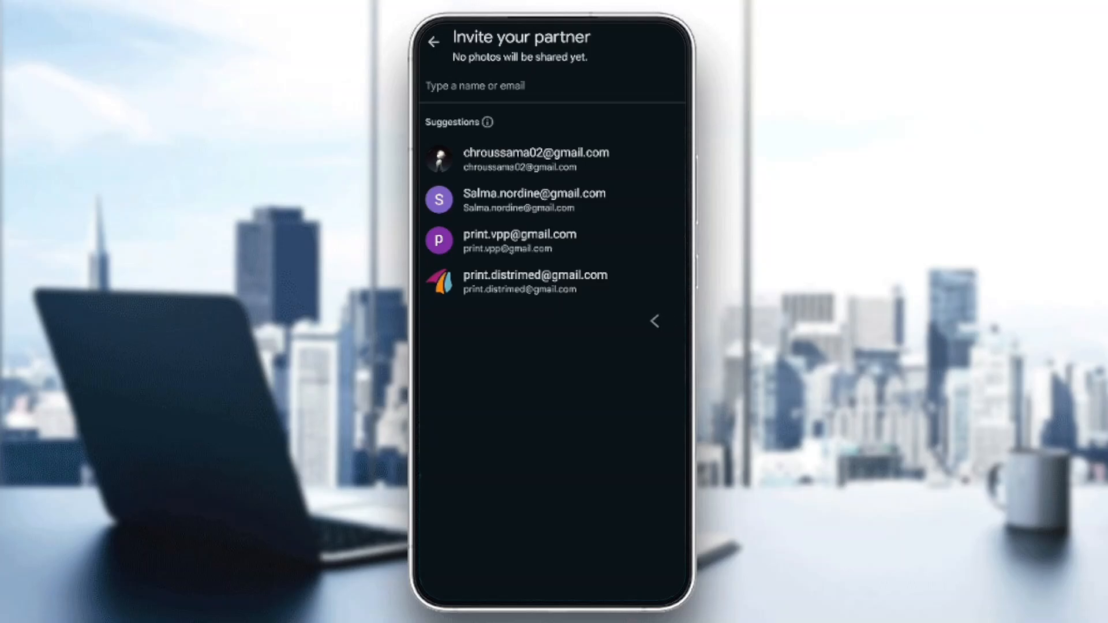
{"action": "left_click", "coordinate": [434, 42]}
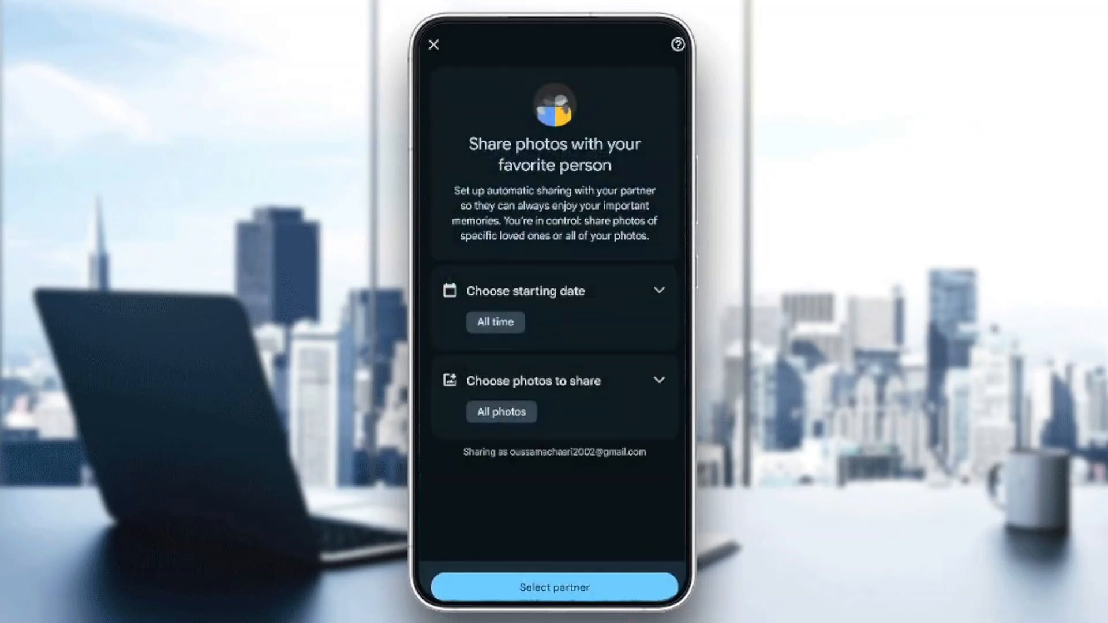